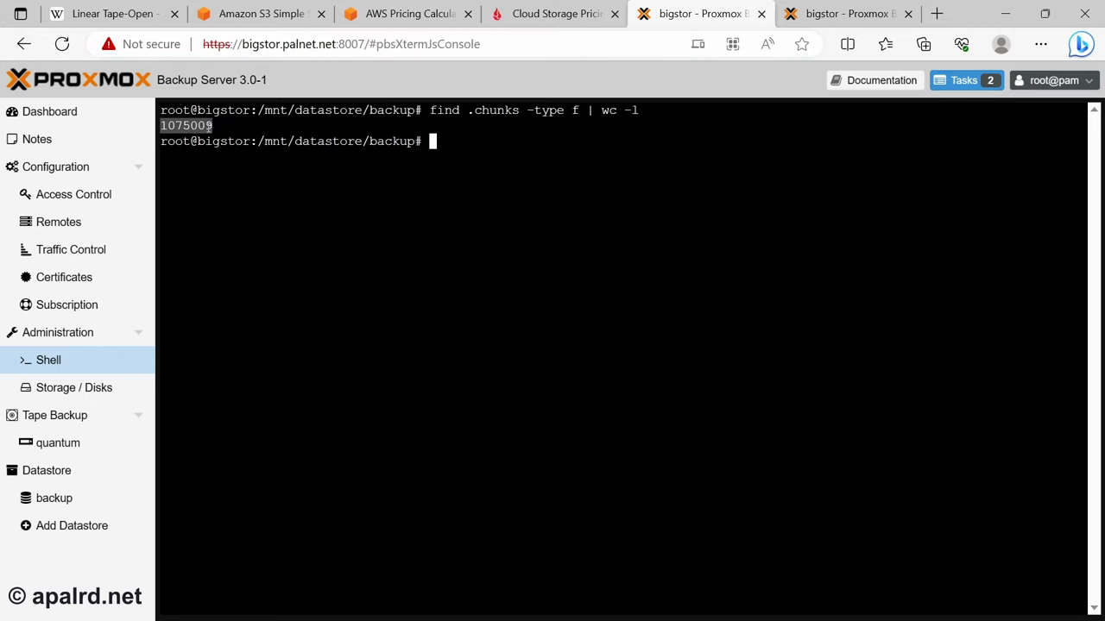
Note the 1,075,009 PBS chunk files, then switch to the AWS Pricing Calculator tab
left_click(406, 14)
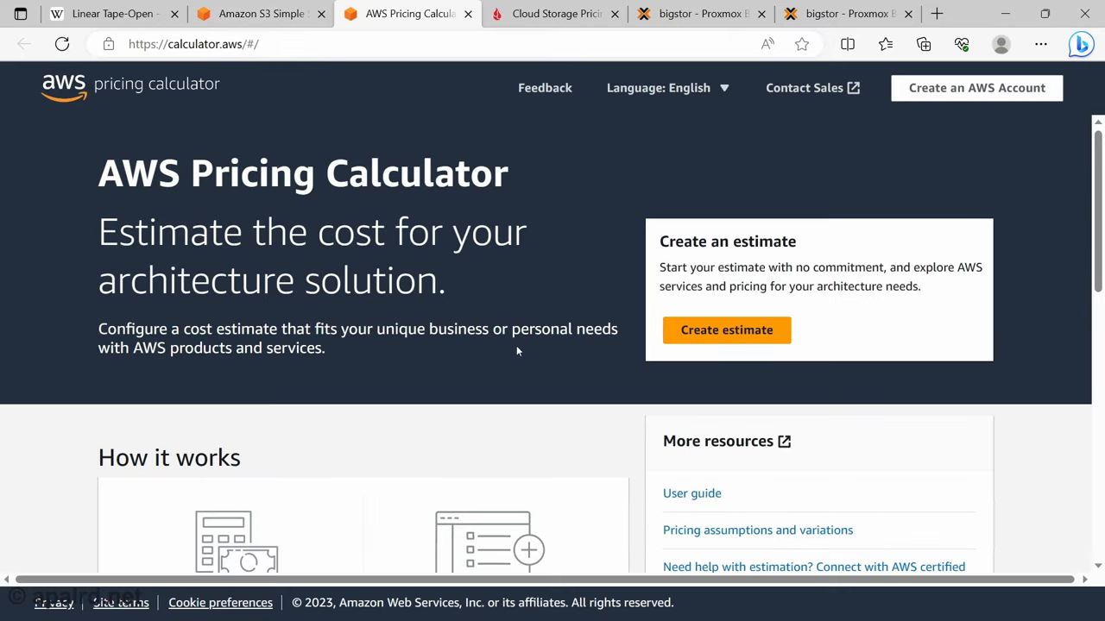
Start a new estimate in US East (Ohio) and search the services for 's3'
left_click(725, 330)
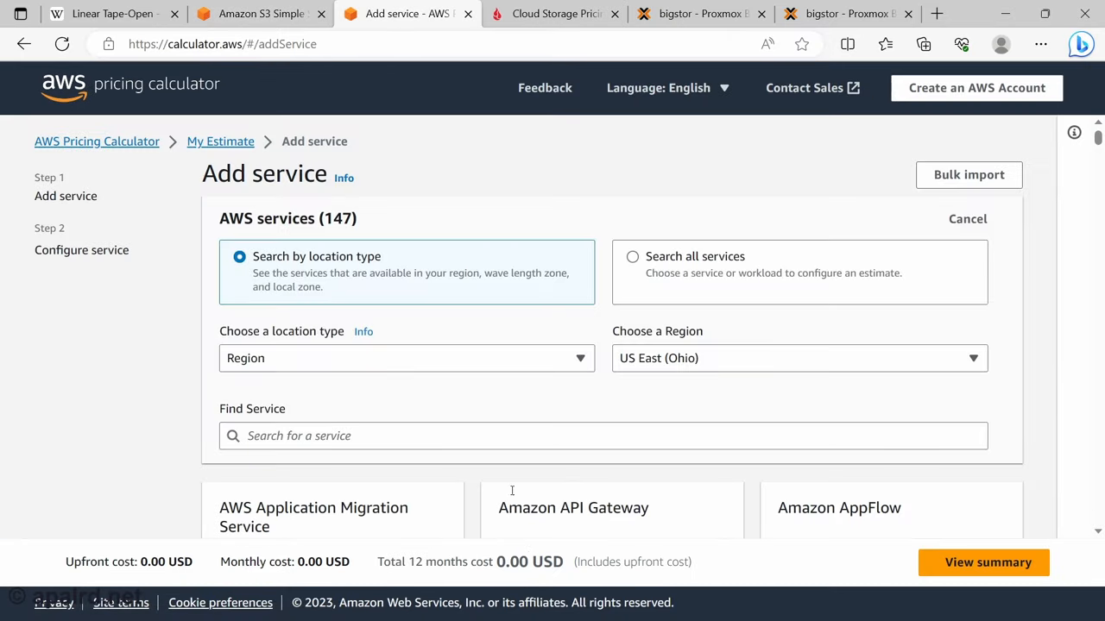
left_click(798, 358)
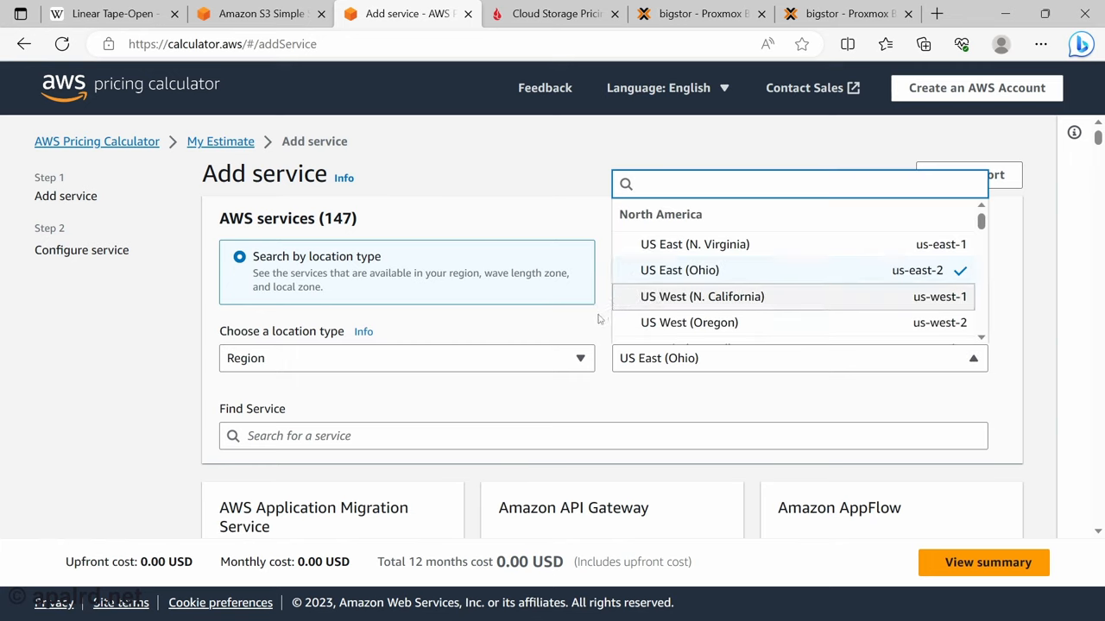
left_click(679, 270)
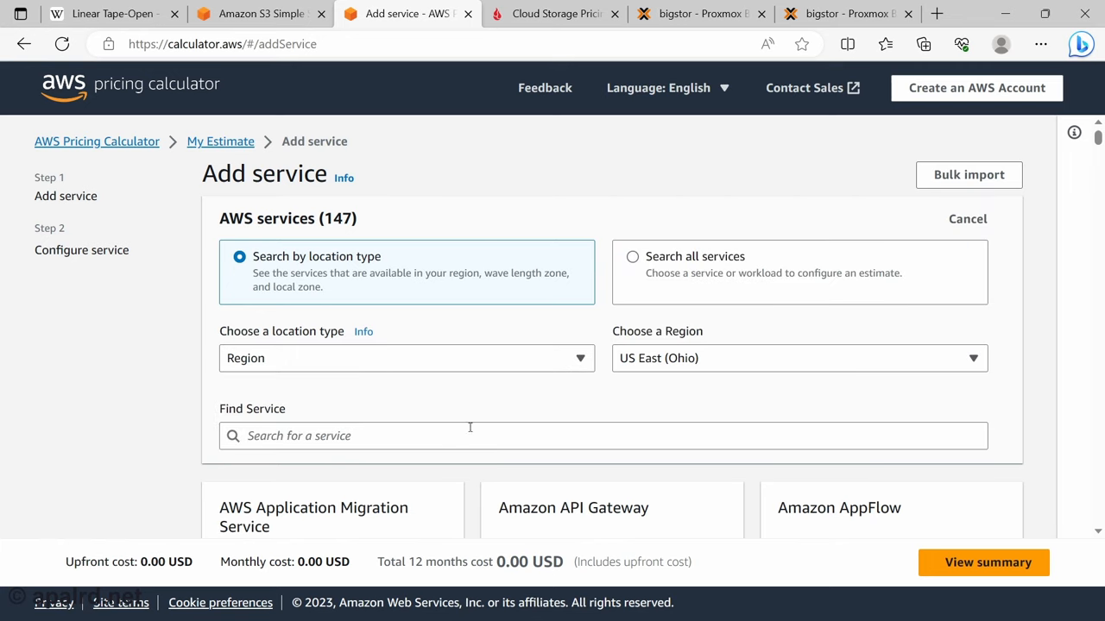
type("s3")
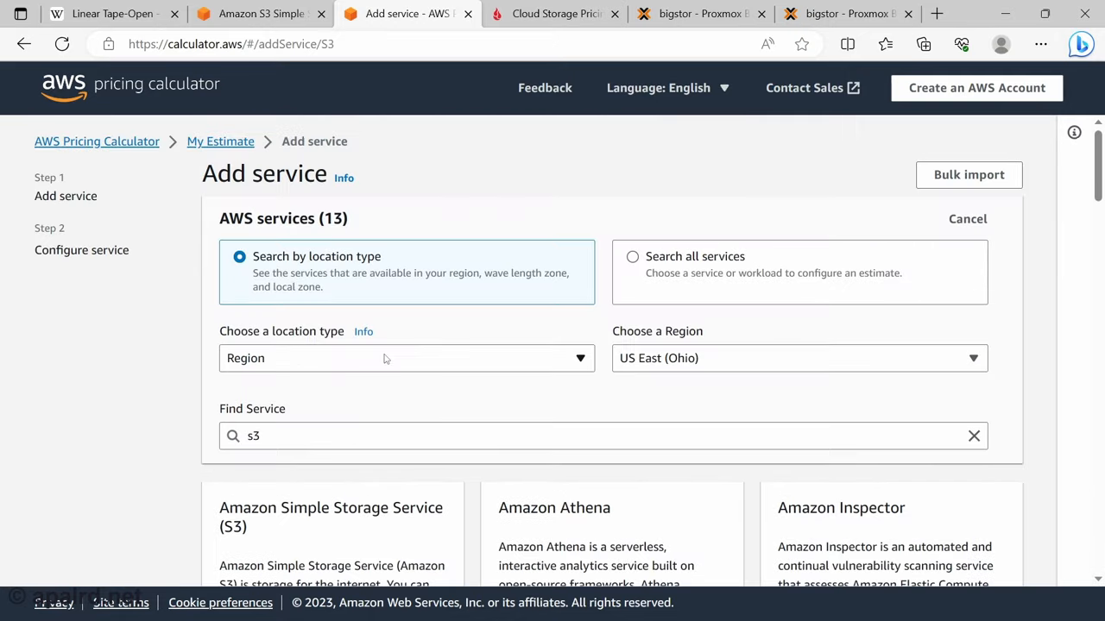
Configure an Amazon S3 estimate named 'backups' with S3 Glacier Deep Archive enabled
left_click(330, 516)
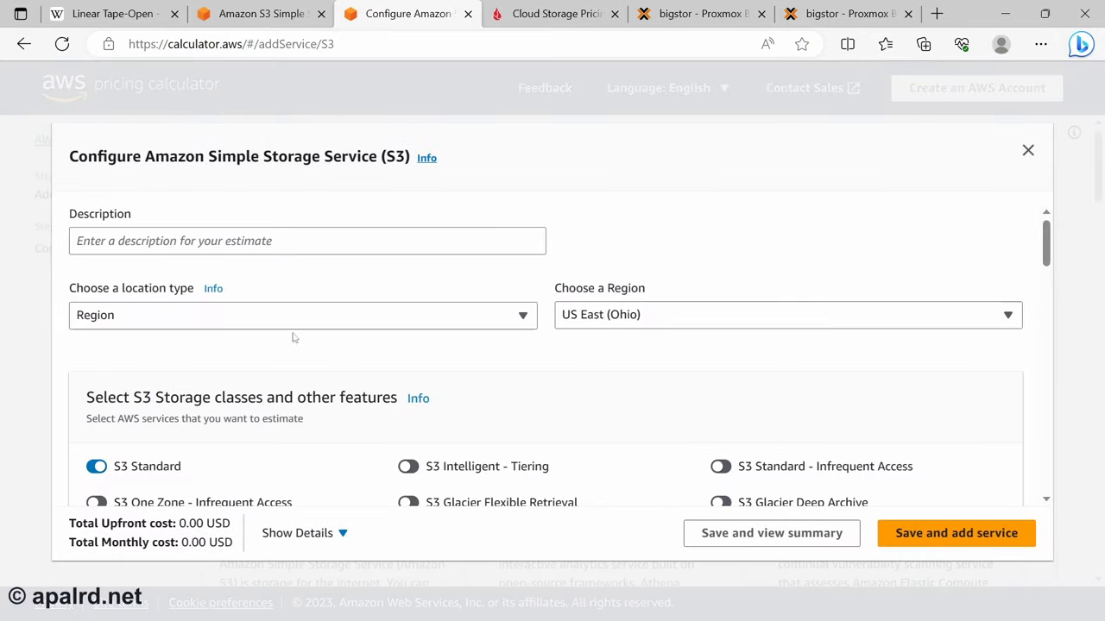
type("backups")
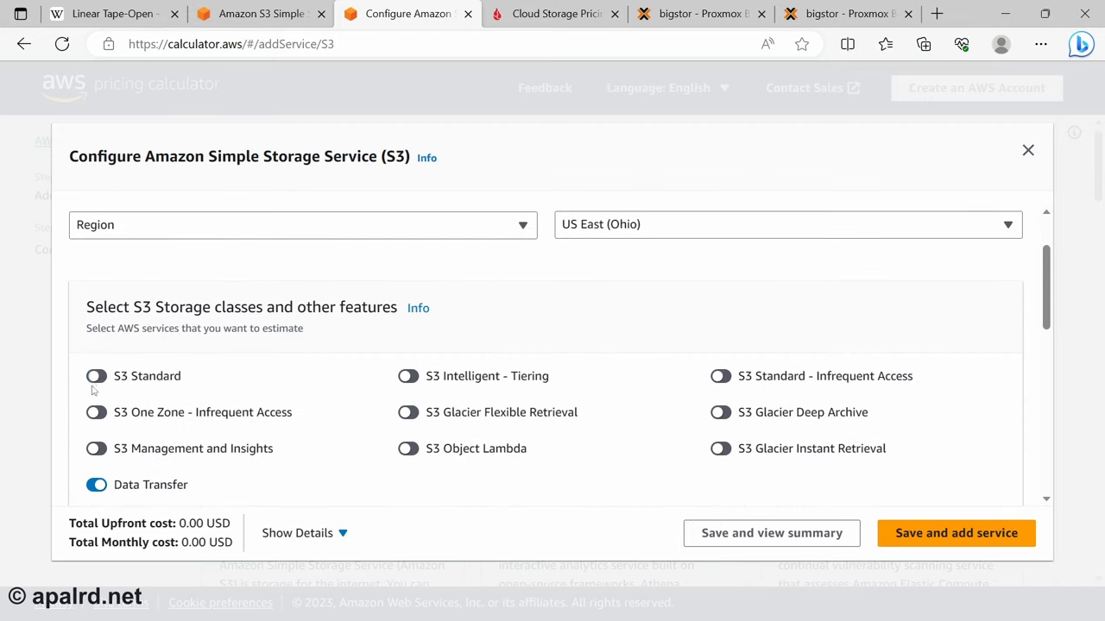
left_click(720, 412)
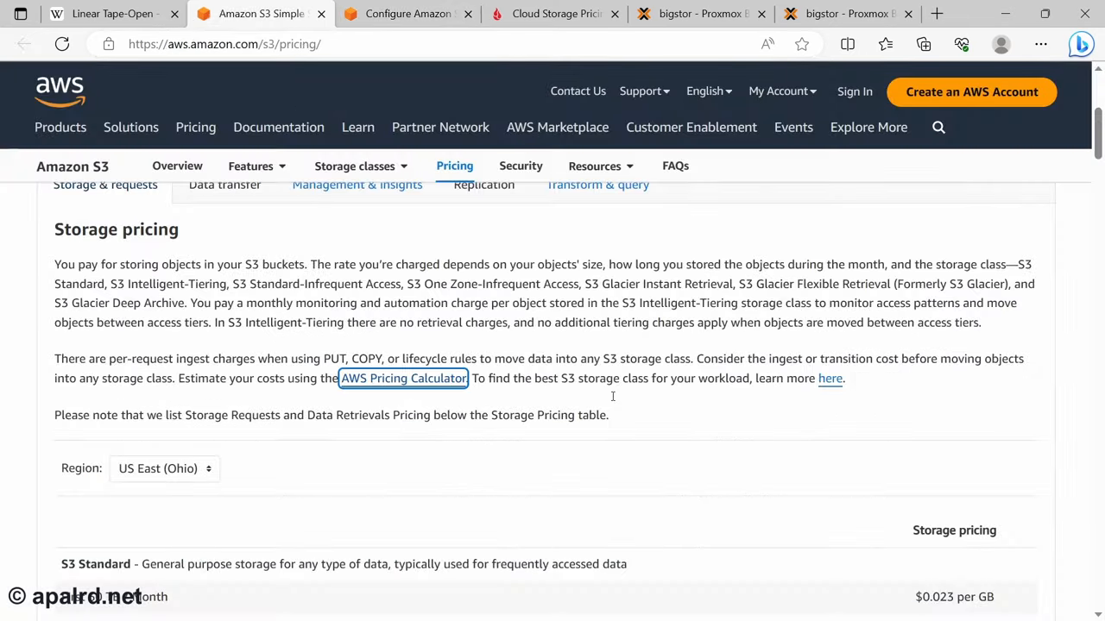
scroll("down", 3)
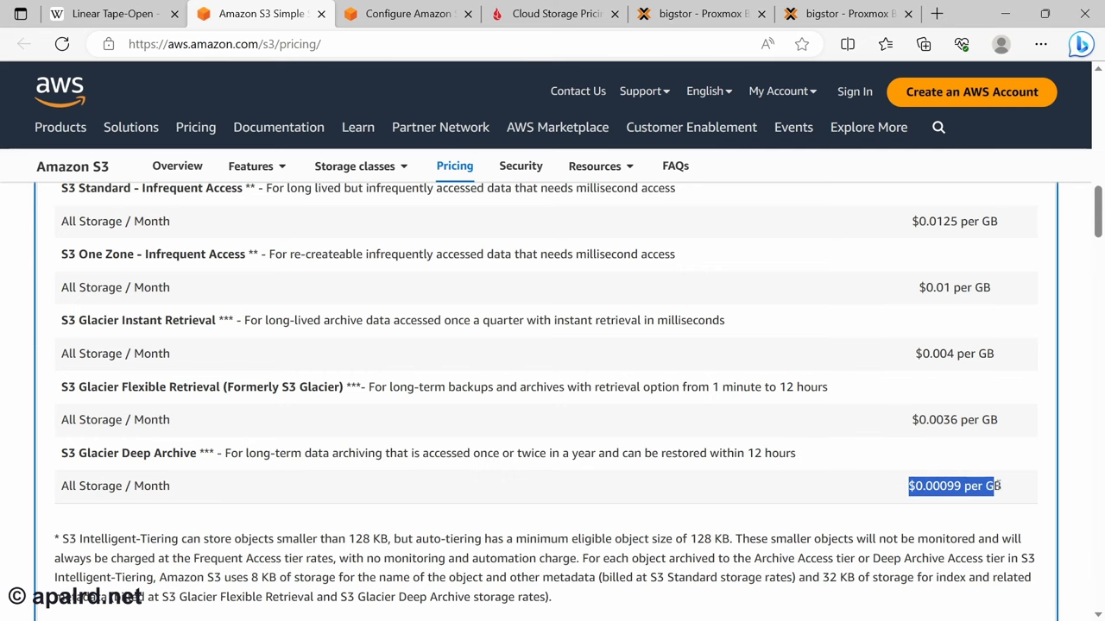
left_click(405, 14)
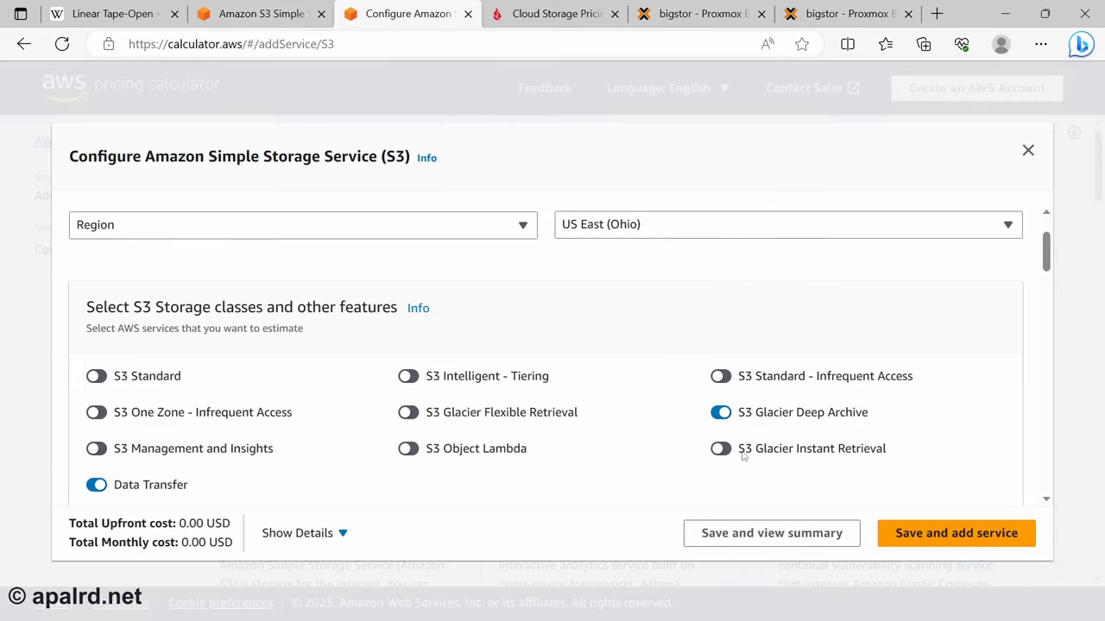
Store 1.5 TB in Deep Archive, uploaded via PUT/COPY/POST requests
scroll("down", 3)
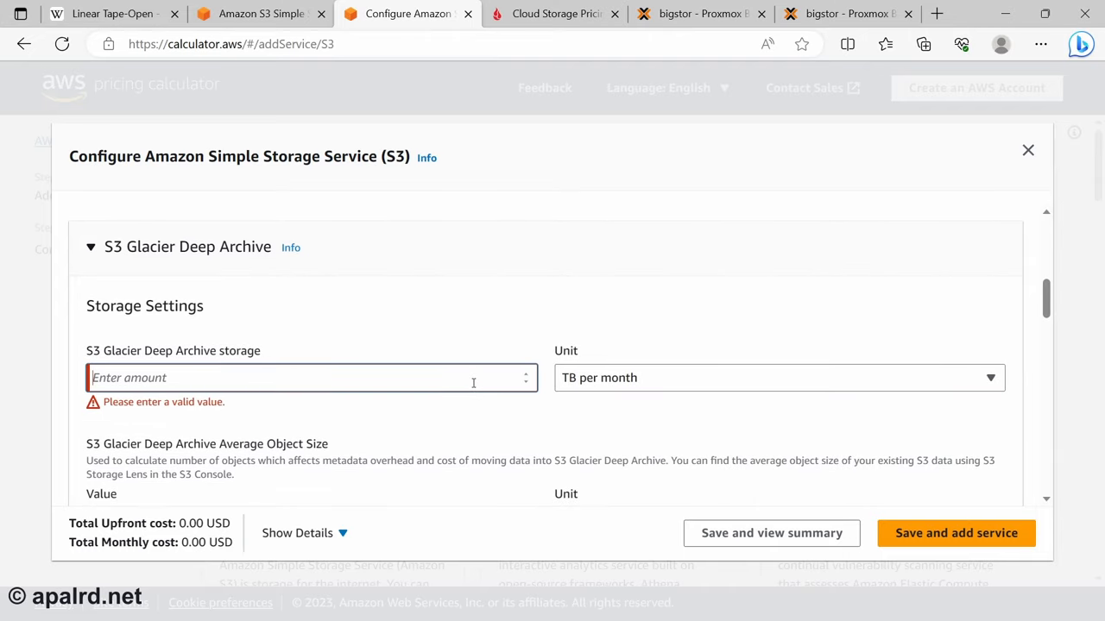
type("1.5")
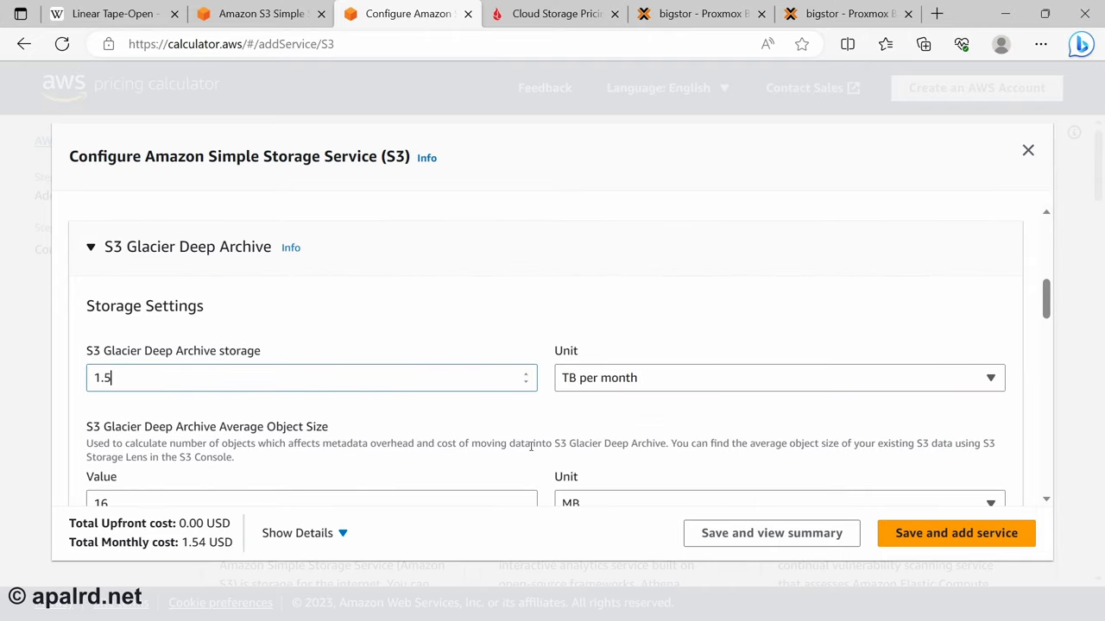
scroll("down", 3)
type("4")
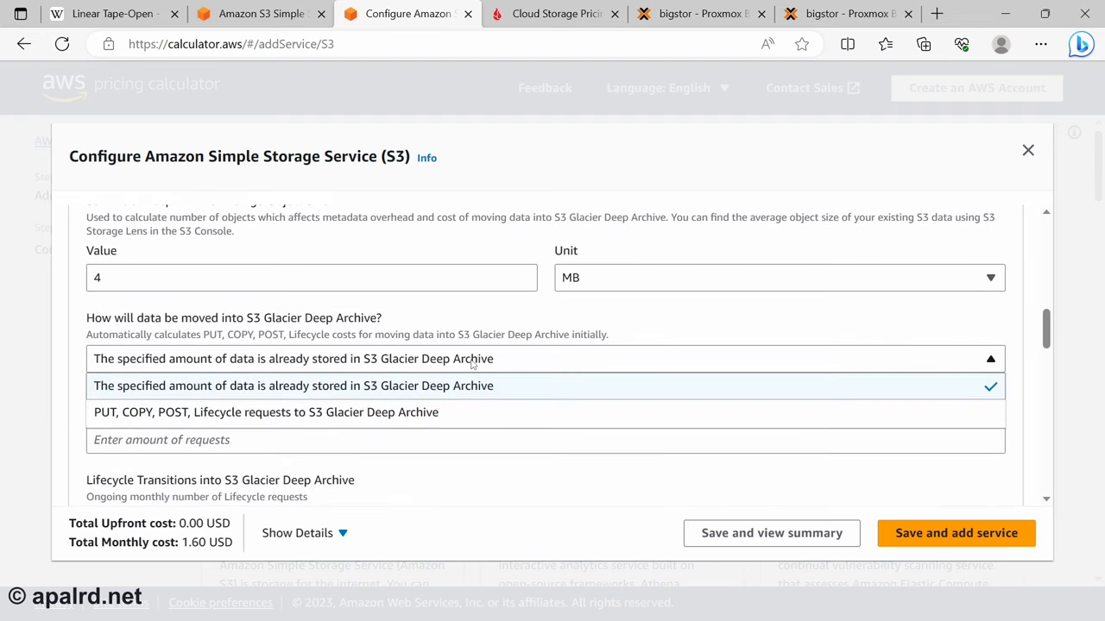
mouse_move(375, 411)
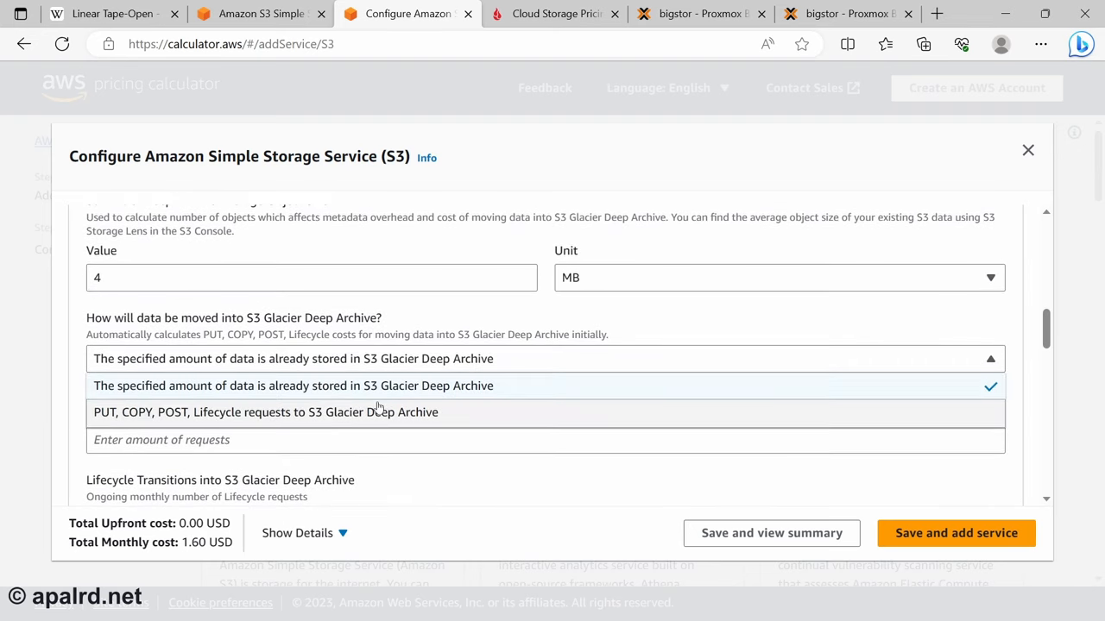
left_click(265, 412)
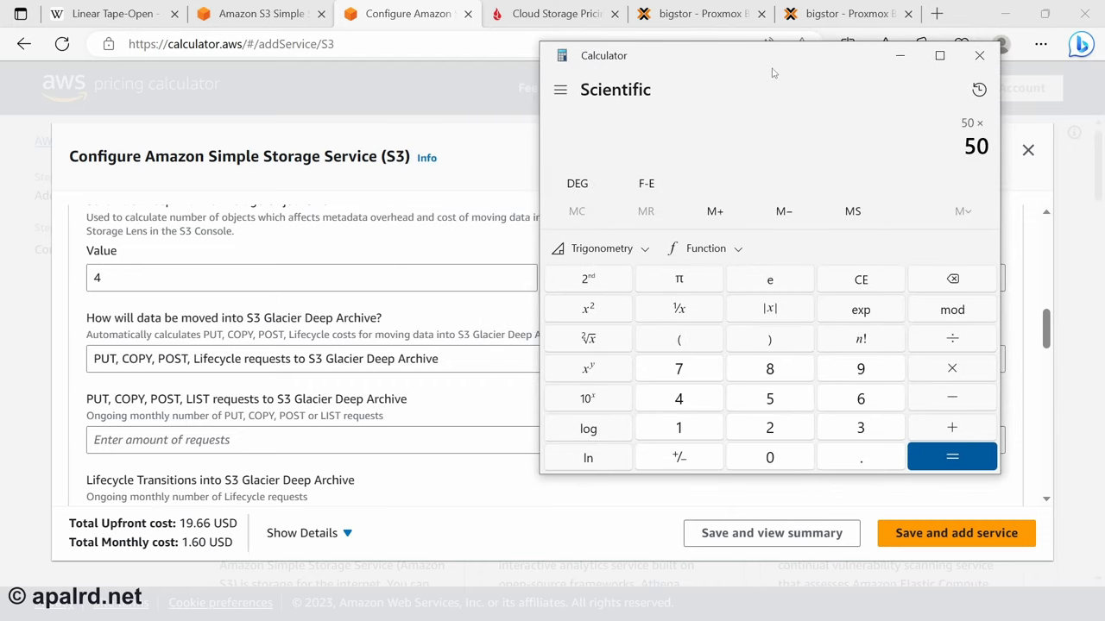
Enter 12,800 monthly PUT requests (51200 ÷ 4), bringing the estimate to 6.08 USD
left_click(951, 457)
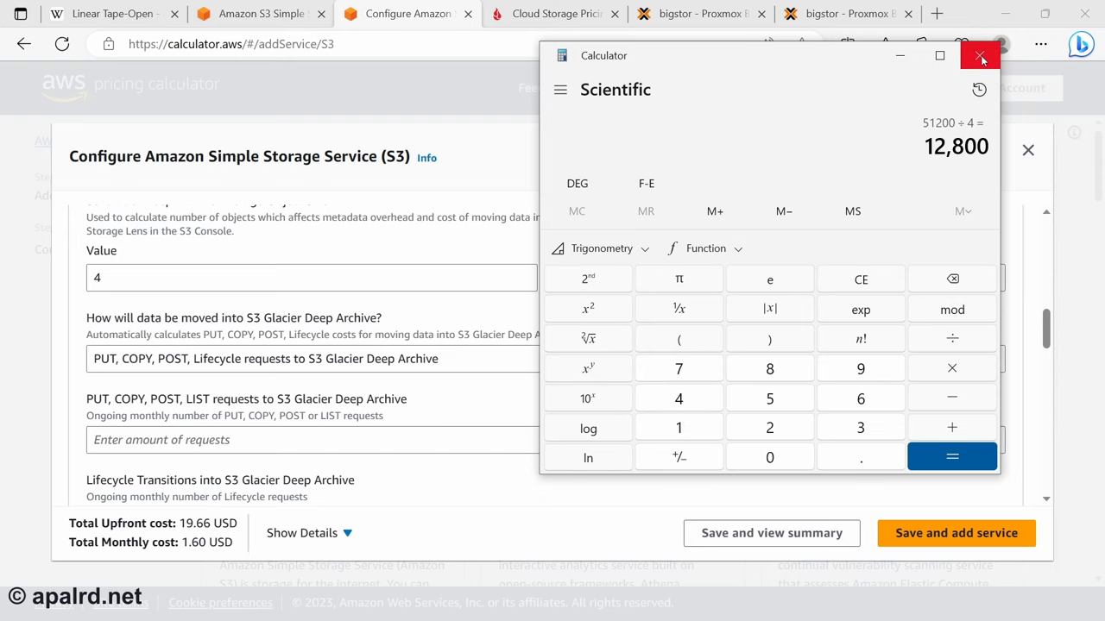
left_click(980, 55)
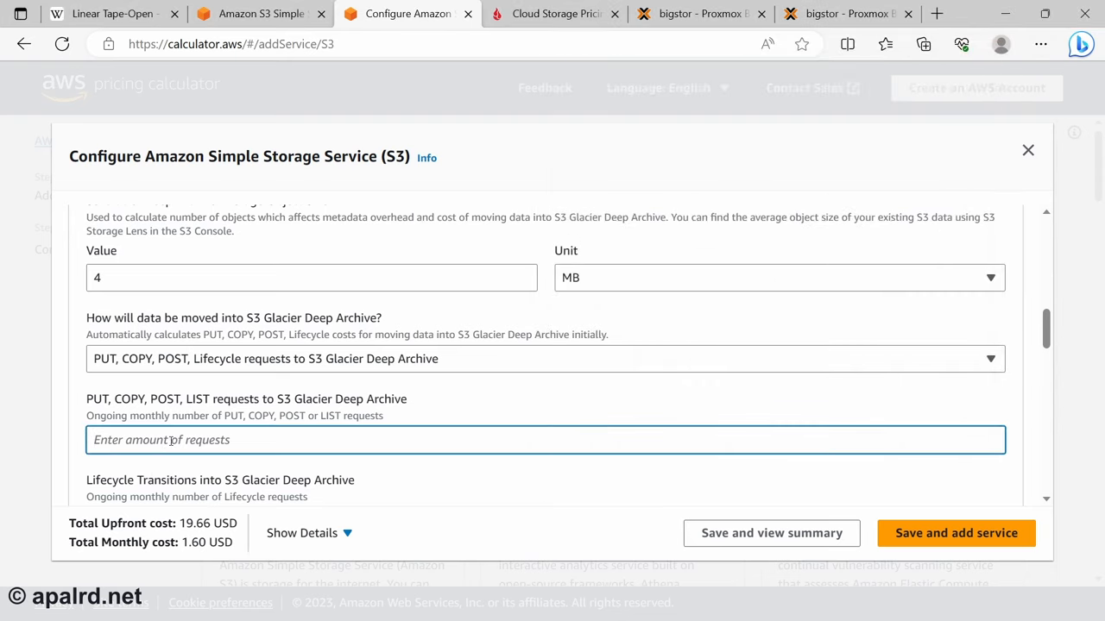
type("50")
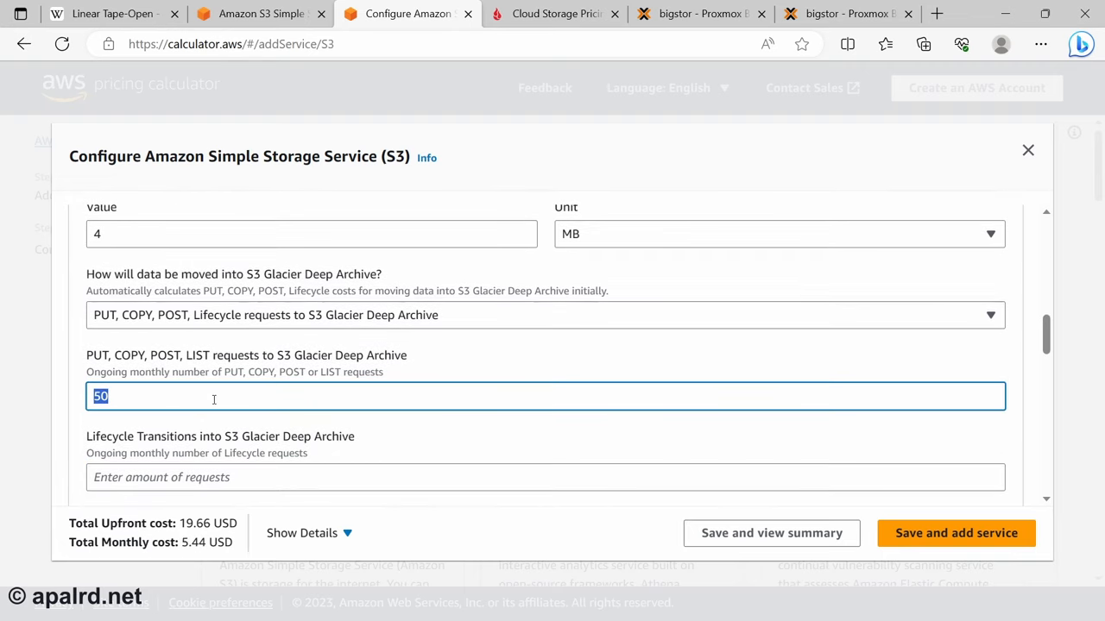
type("12800")
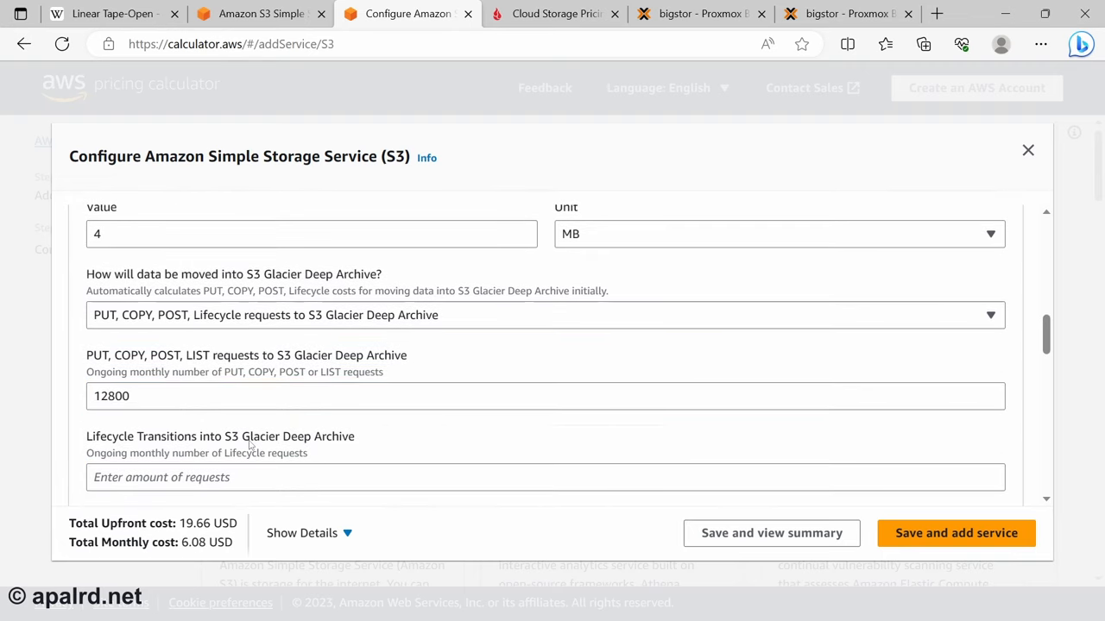
double_click(207, 542)
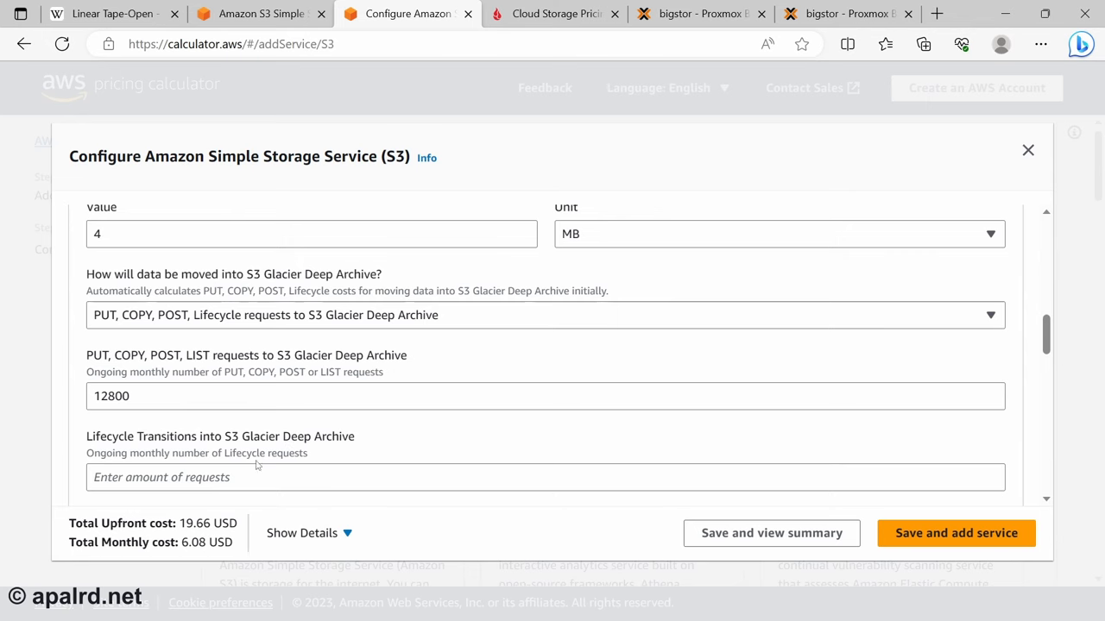
Return to the S3 estimate and enter 1.5 TB of bulk data retrieval
scroll("down", 3)
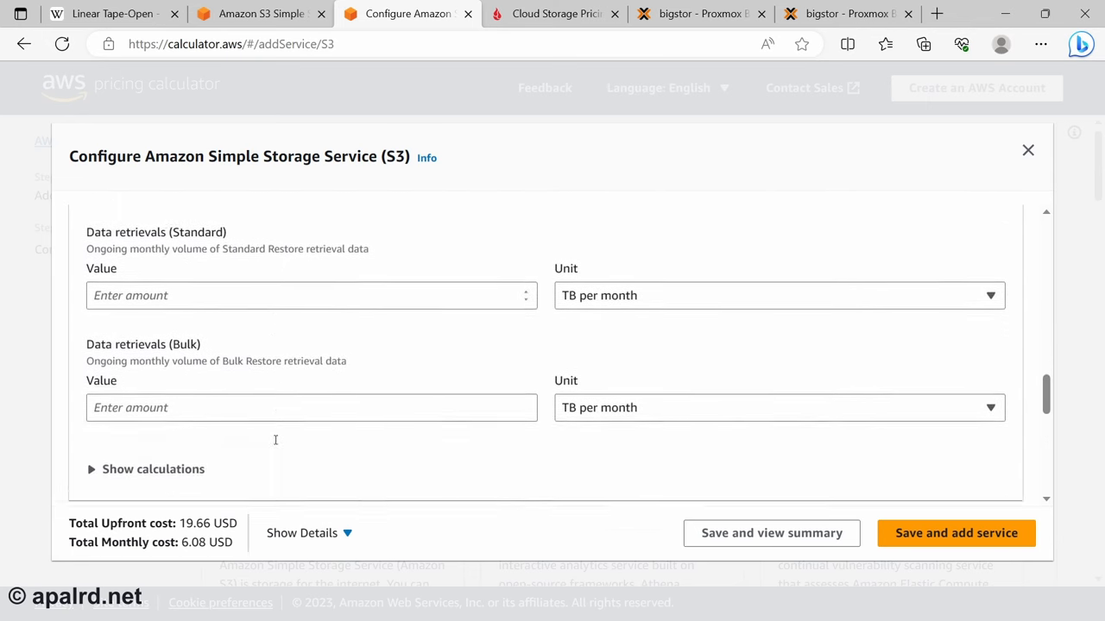
scroll("down", 3)
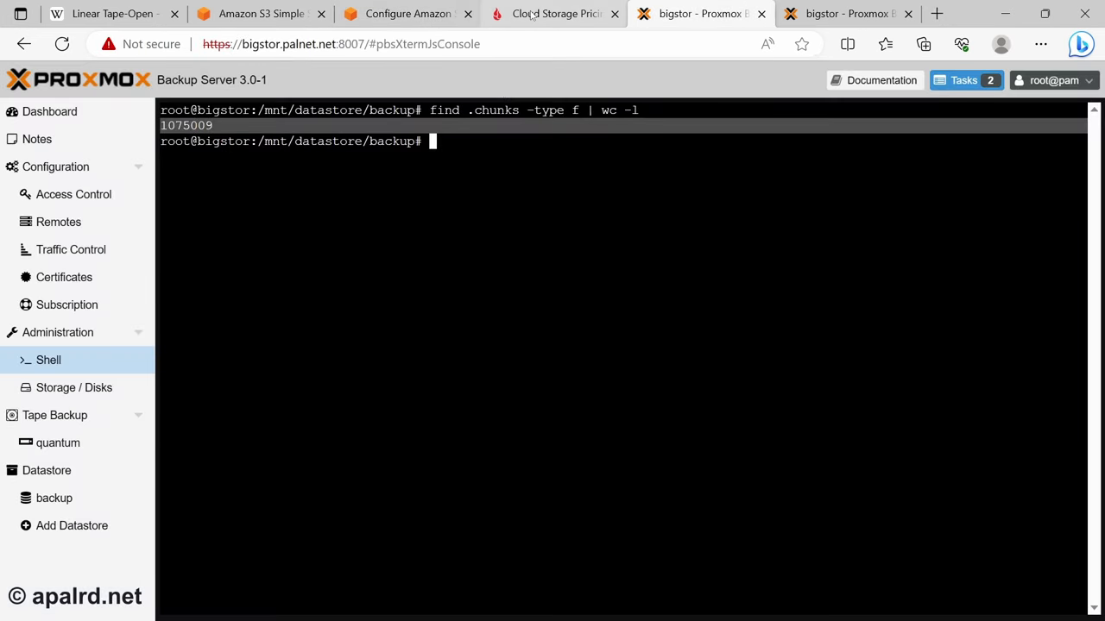
left_click(406, 14)
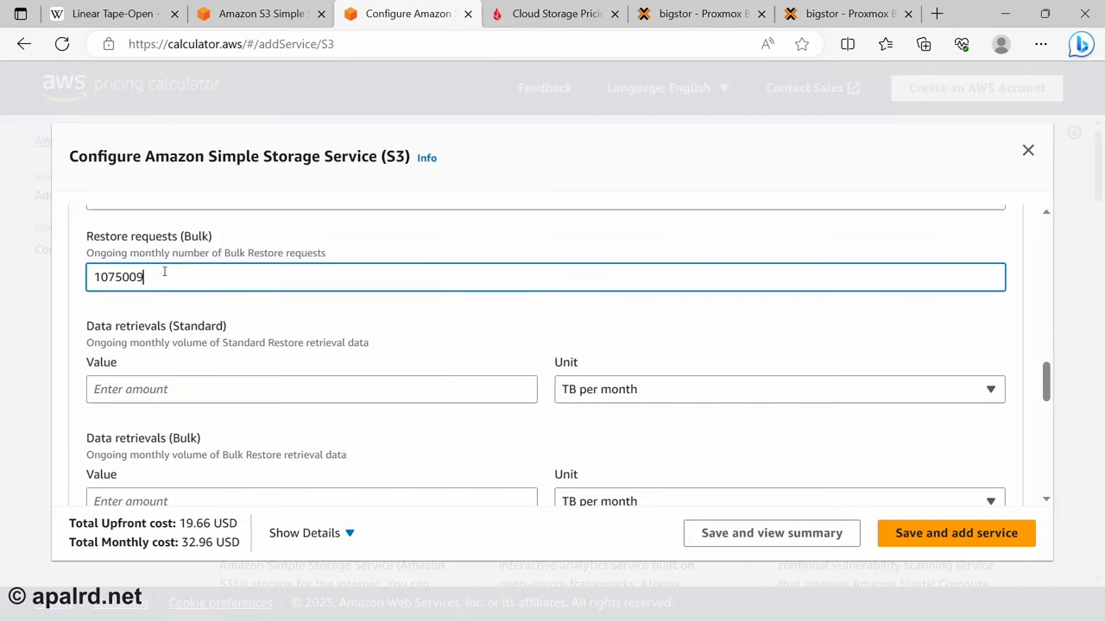
left_click(699, 14)
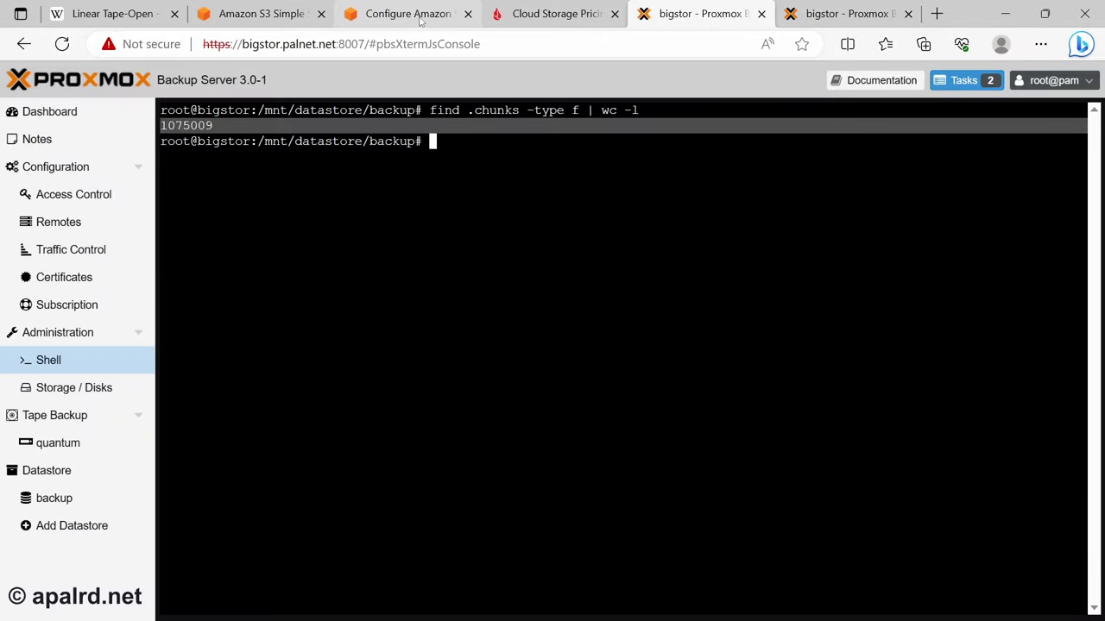
left_click(406, 14)
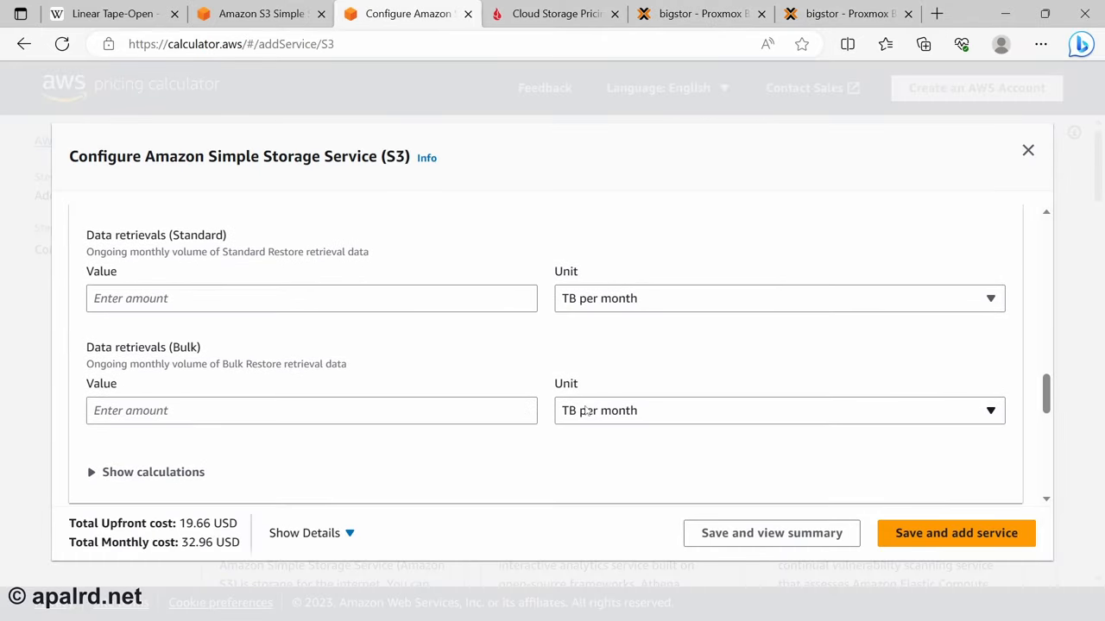
type("1")
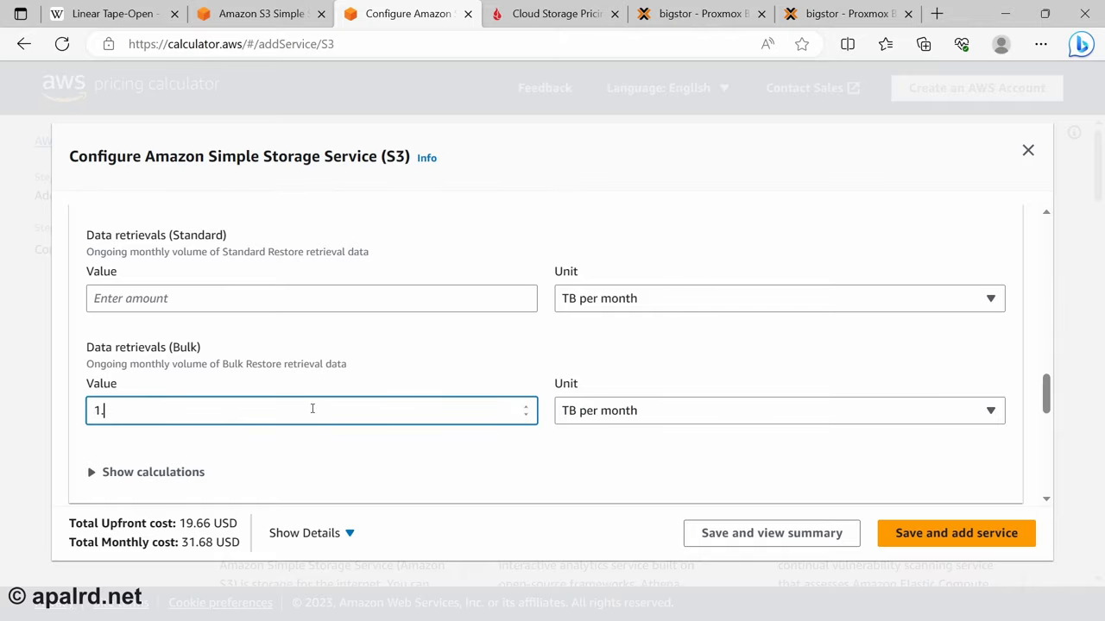
Set outbound Internet transfer to 1,500 GB per month, totalling 167.96 USD monthly
scroll("down", 3)
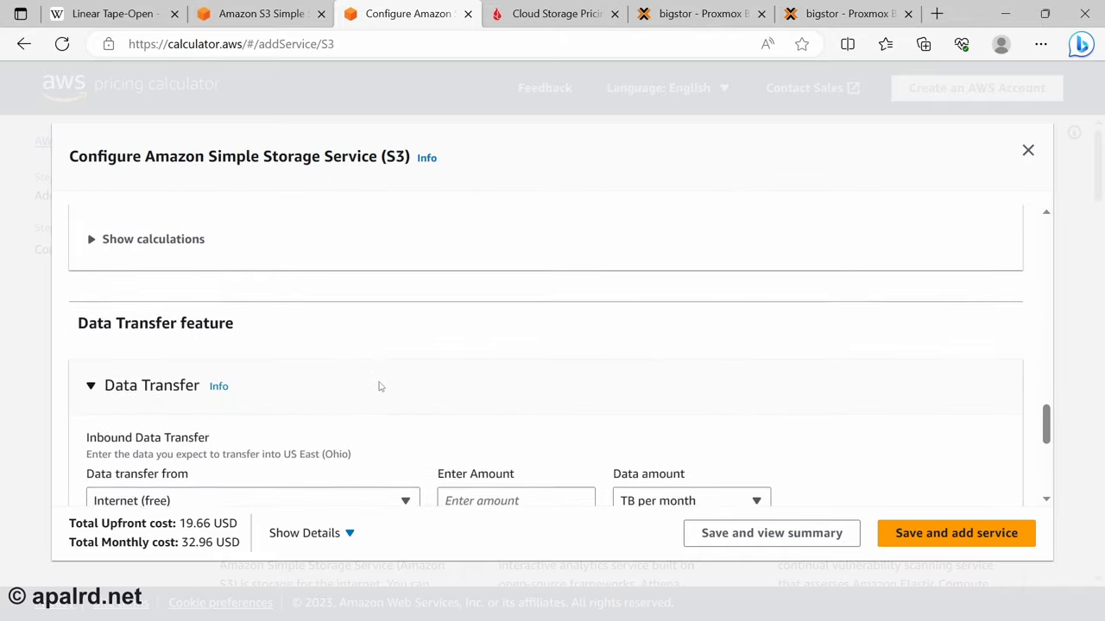
left_click(252, 317)
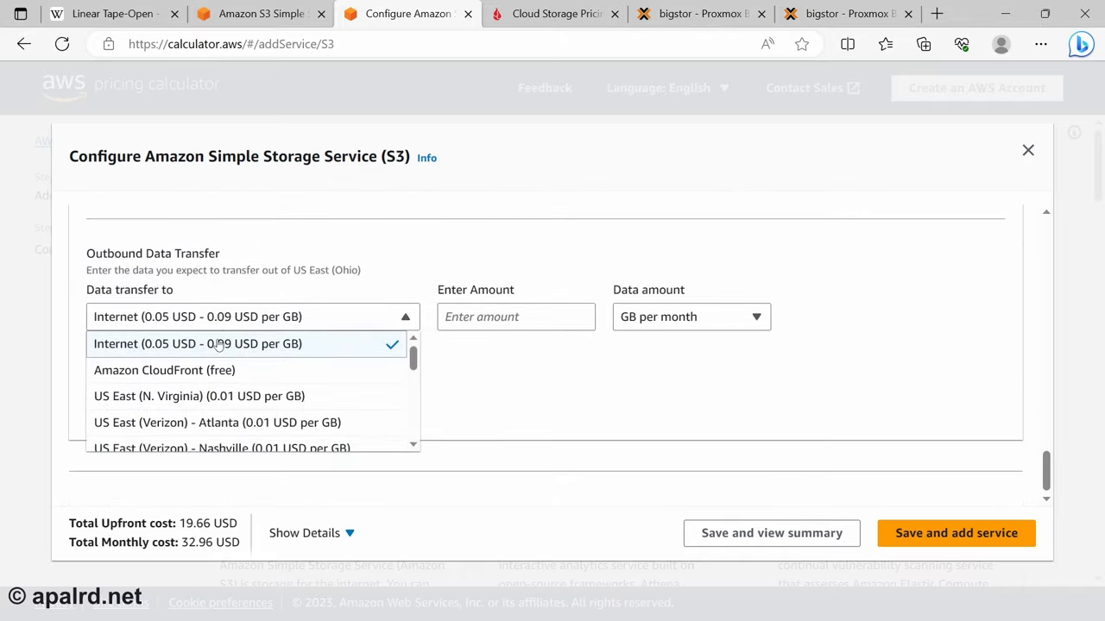
type("1500")
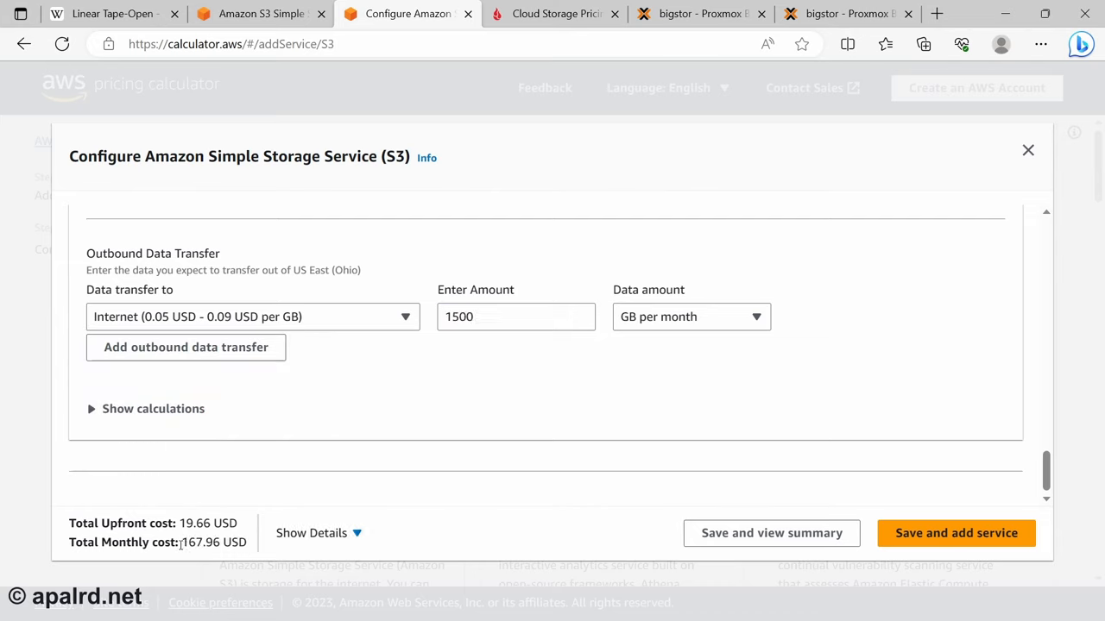
double_click(214, 542)
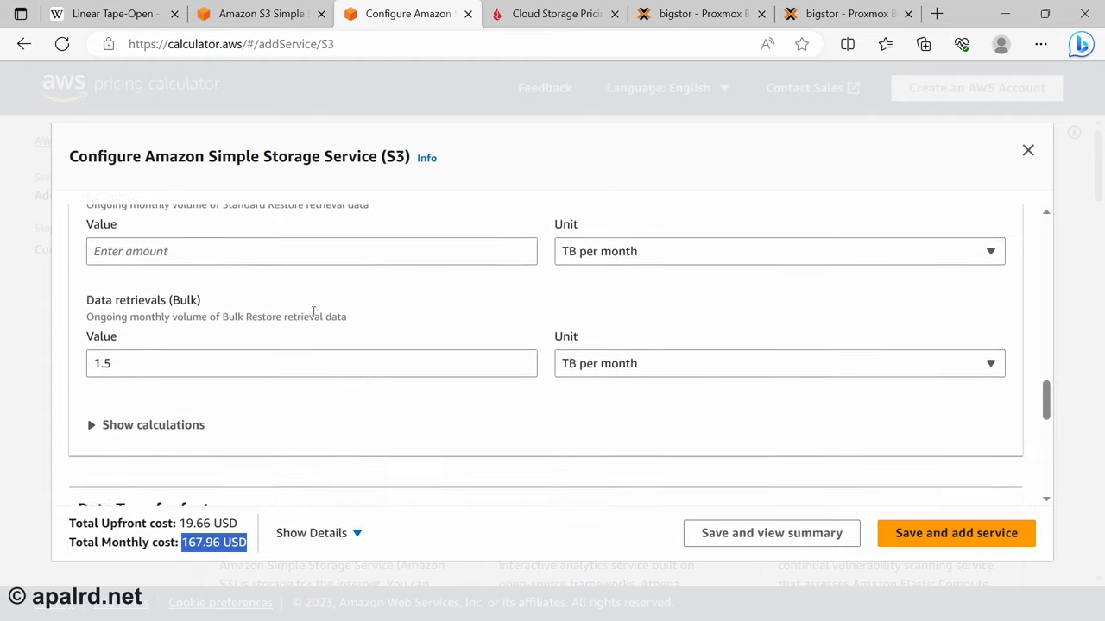
Check the Deep Archive storage rate, then bring up the Backblaze pricing page
left_click(259, 13)
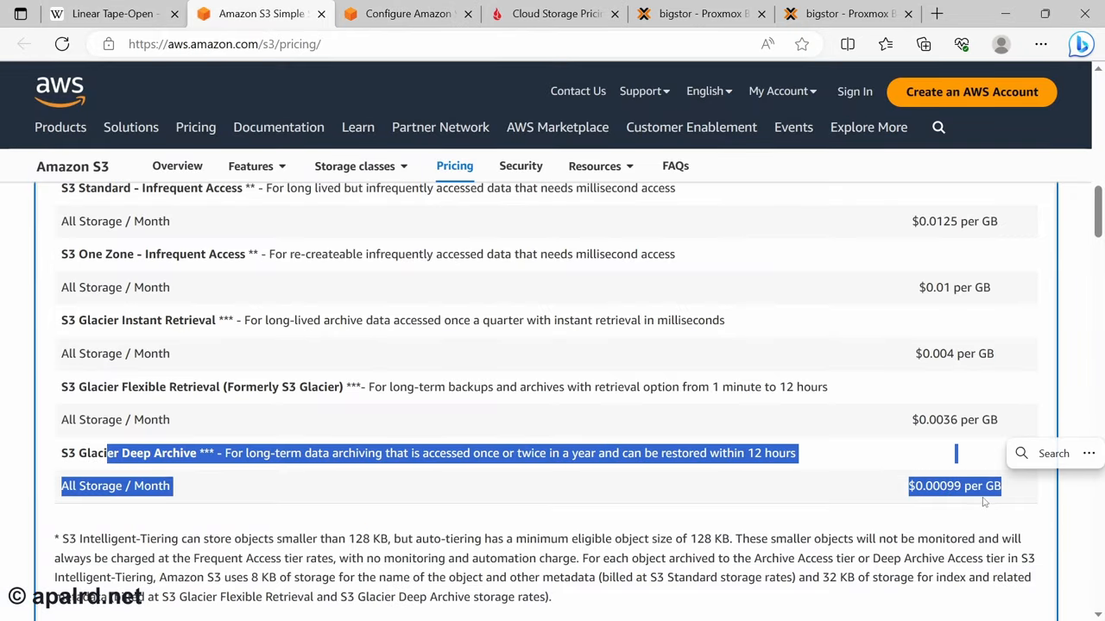
left_click(405, 13)
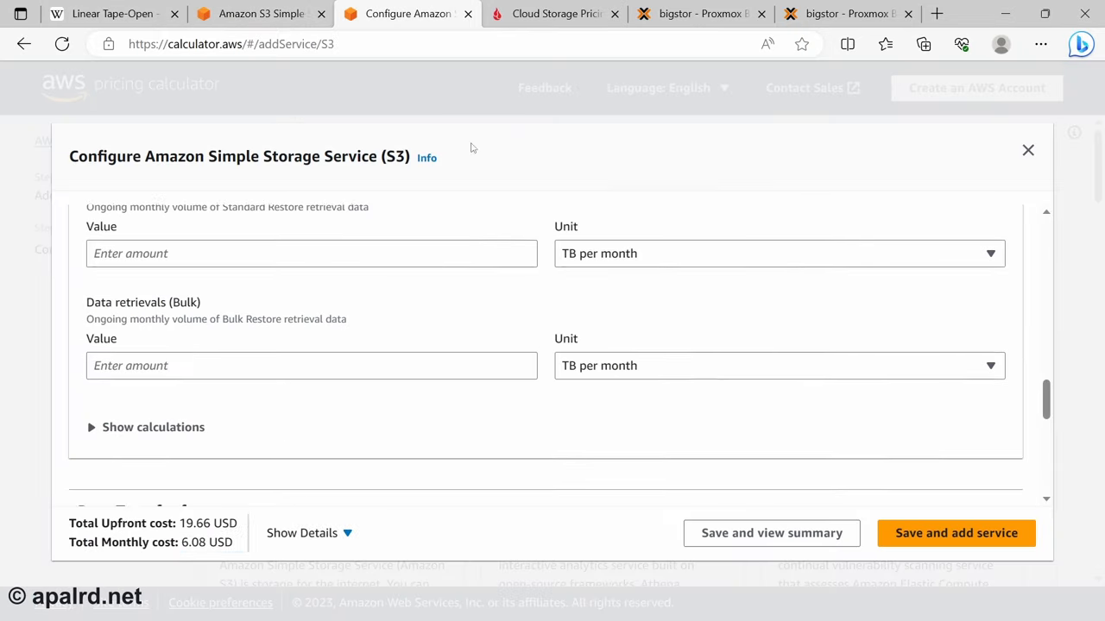
left_click(552, 14)
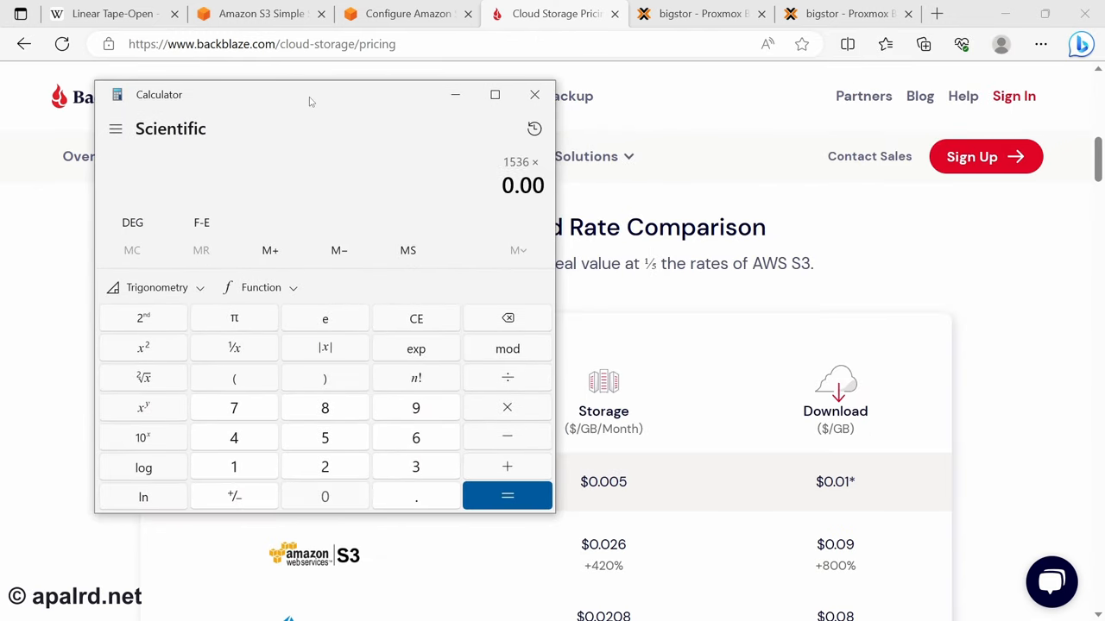
Compute 1536 × 0.005 = 7.68 Backblaze monthly storage in Calculator beside the pricing table
left_click(506, 495)
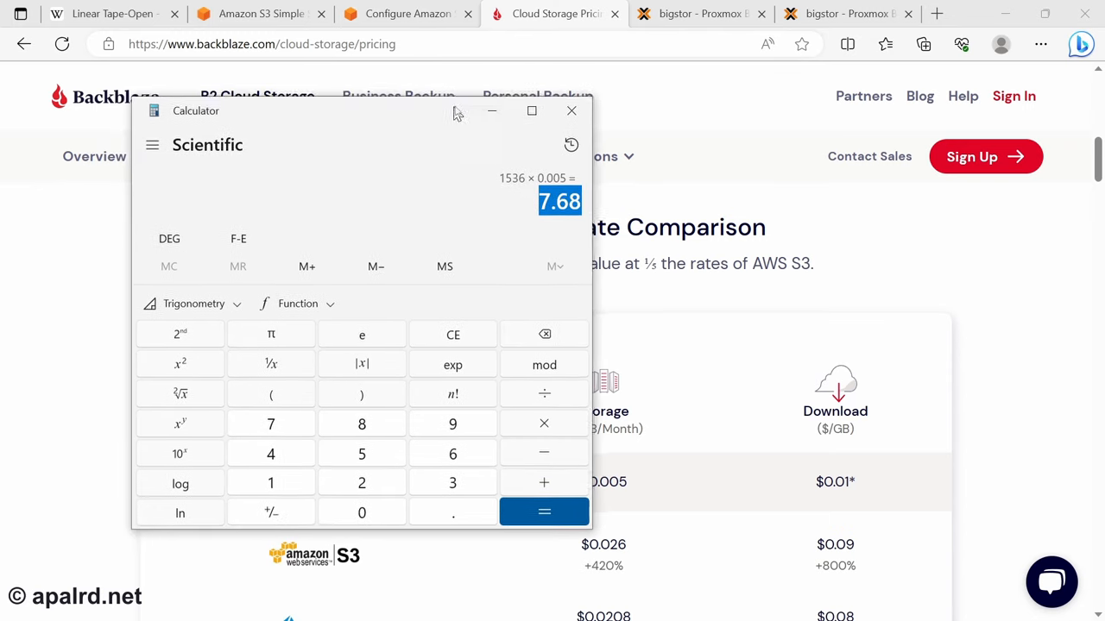
left_click_drag(363, 110, 315, 112)
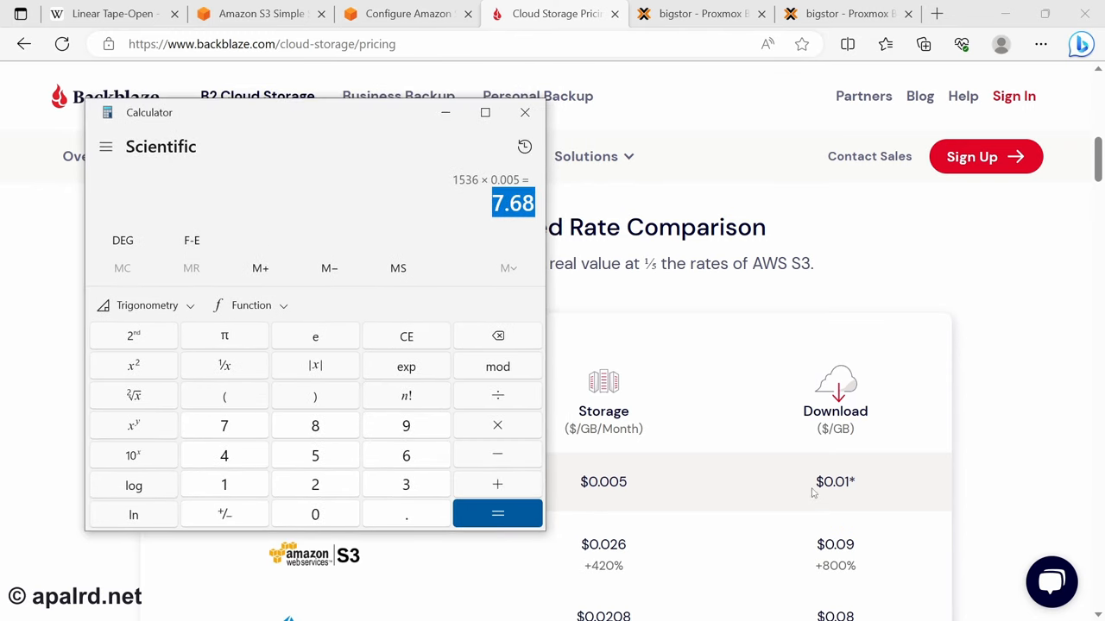
left_click(525, 113)
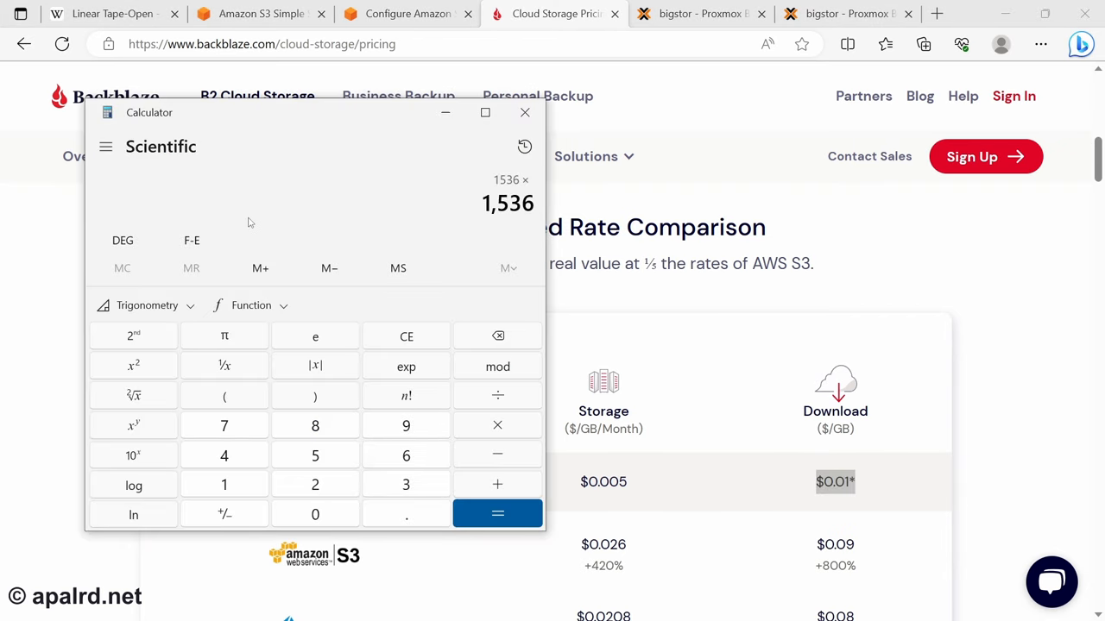
left_click(497, 514)
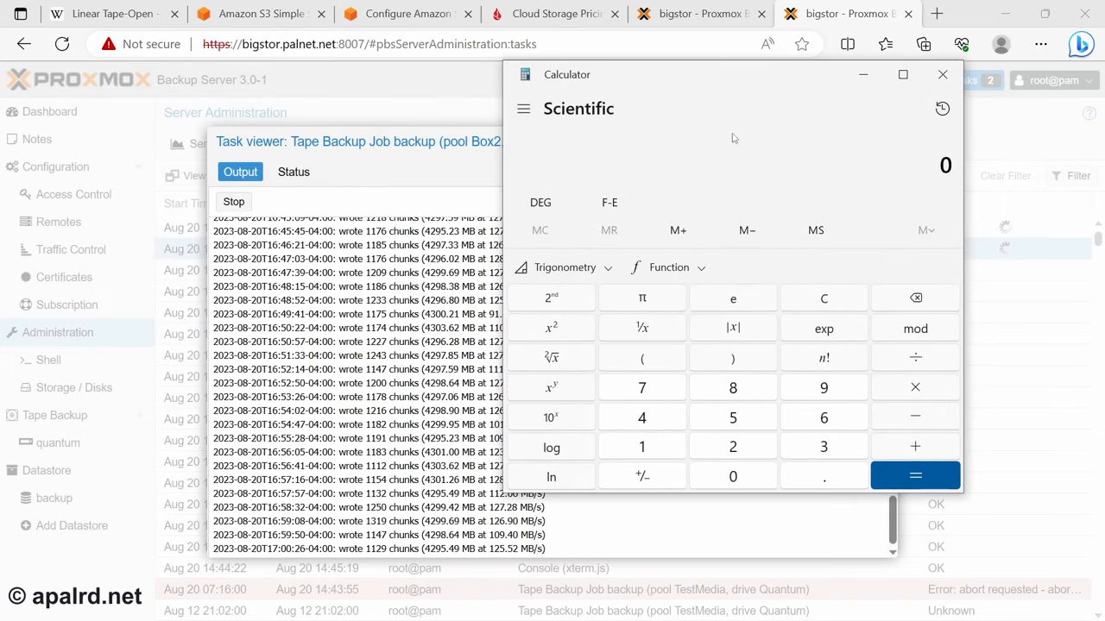
mouse_move(799, 171)
type("300 + 60 =")
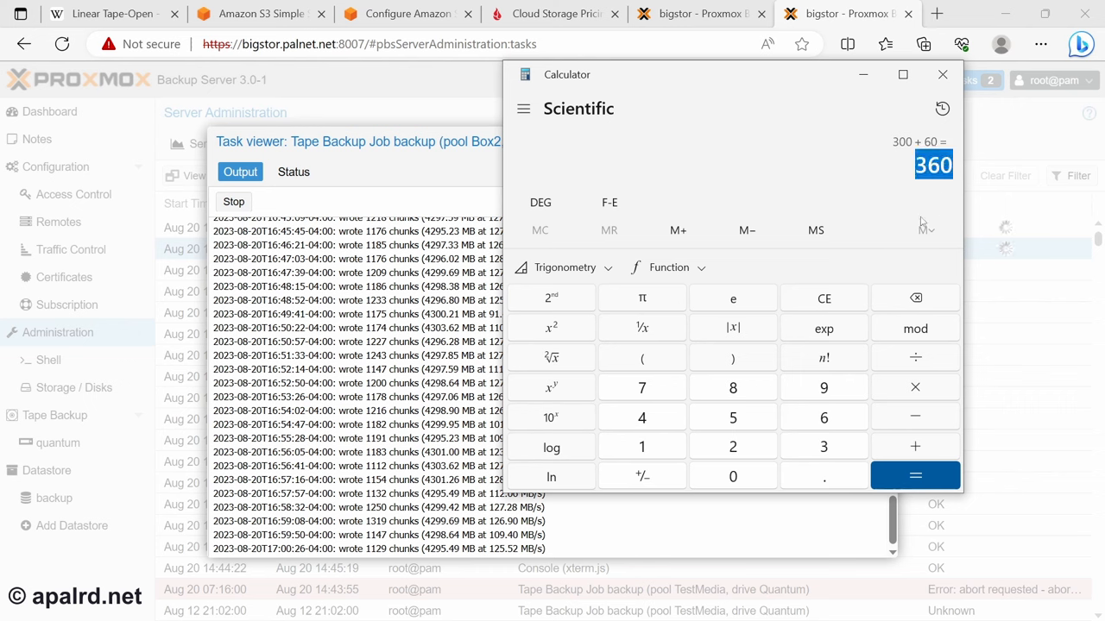
mouse_move(906, 196)
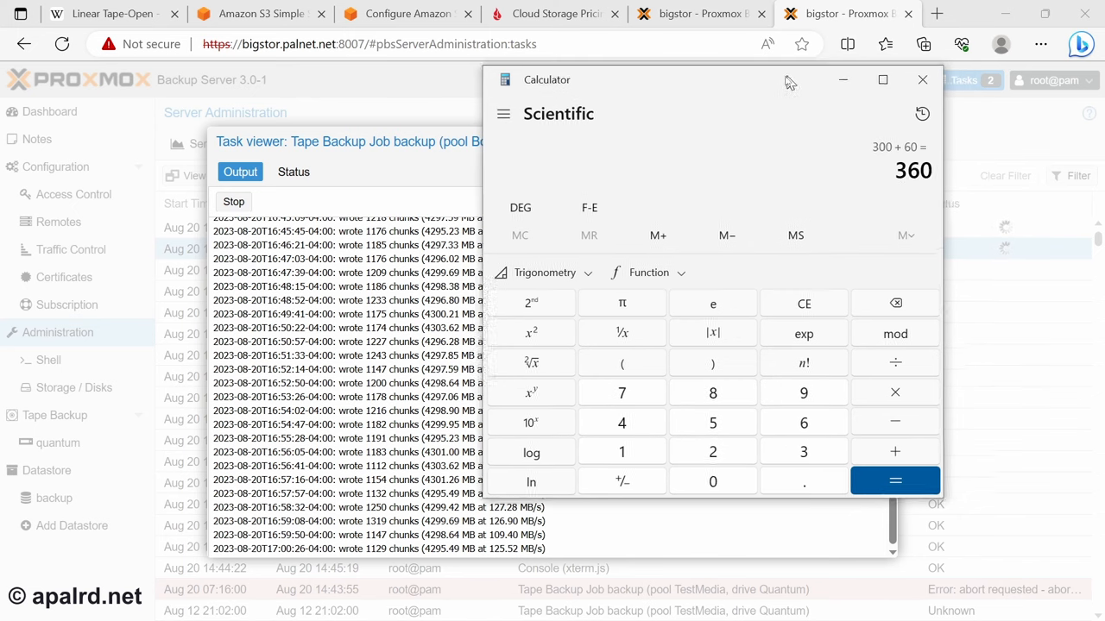
Move Calculator (300 + 60 = 360) off the tape job log and return to the S3 estimate
left_click(921, 80)
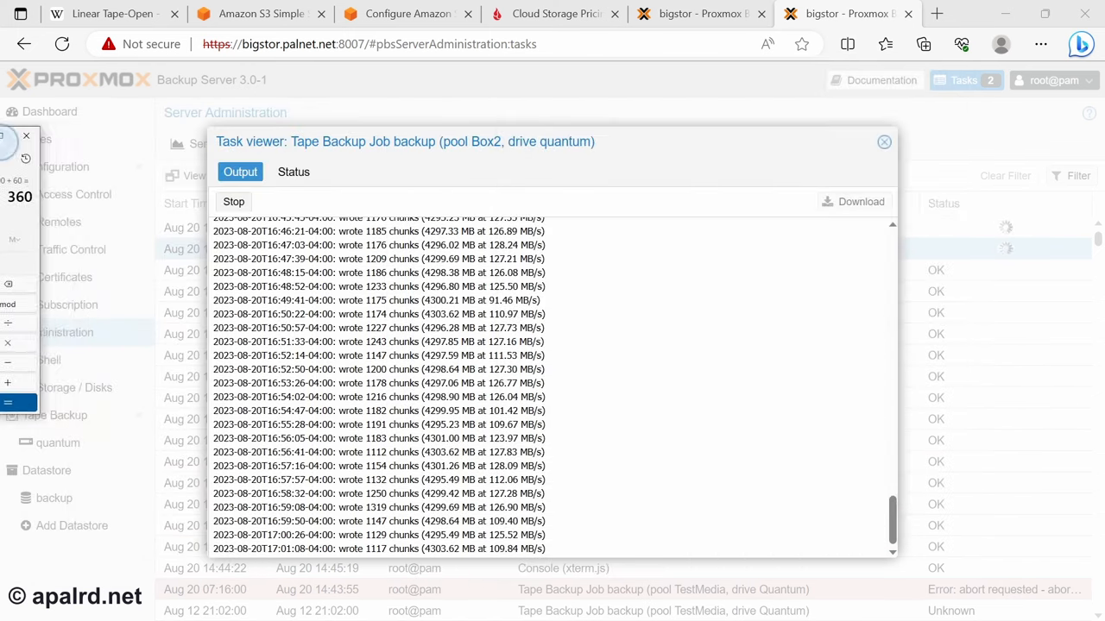
left_click(259, 14)
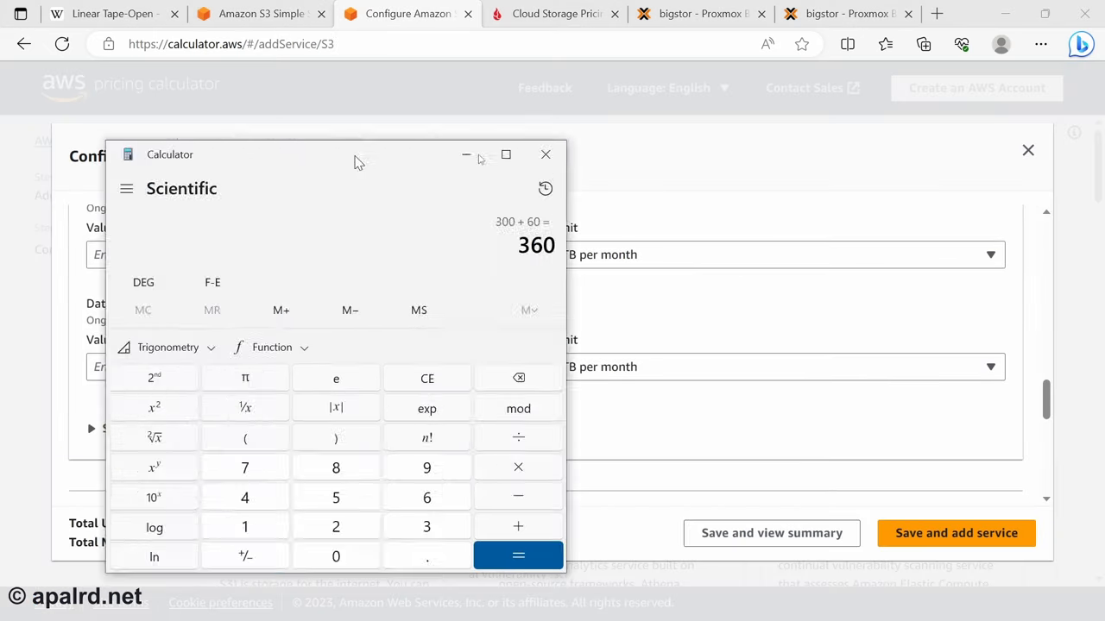
Compute tape payoff (360 − 19.66) ÷ 6.08 ÷ 12 ≈ 4.66 and select the result
left_click_drag(358, 154, 725, 95)
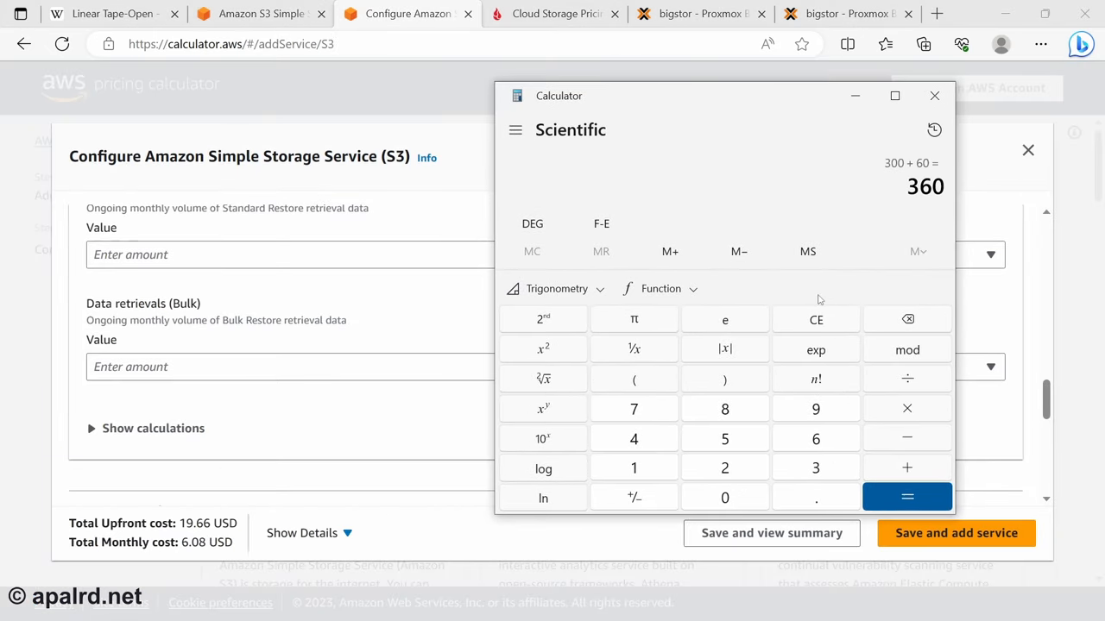
left_click(907, 438)
type("19.")
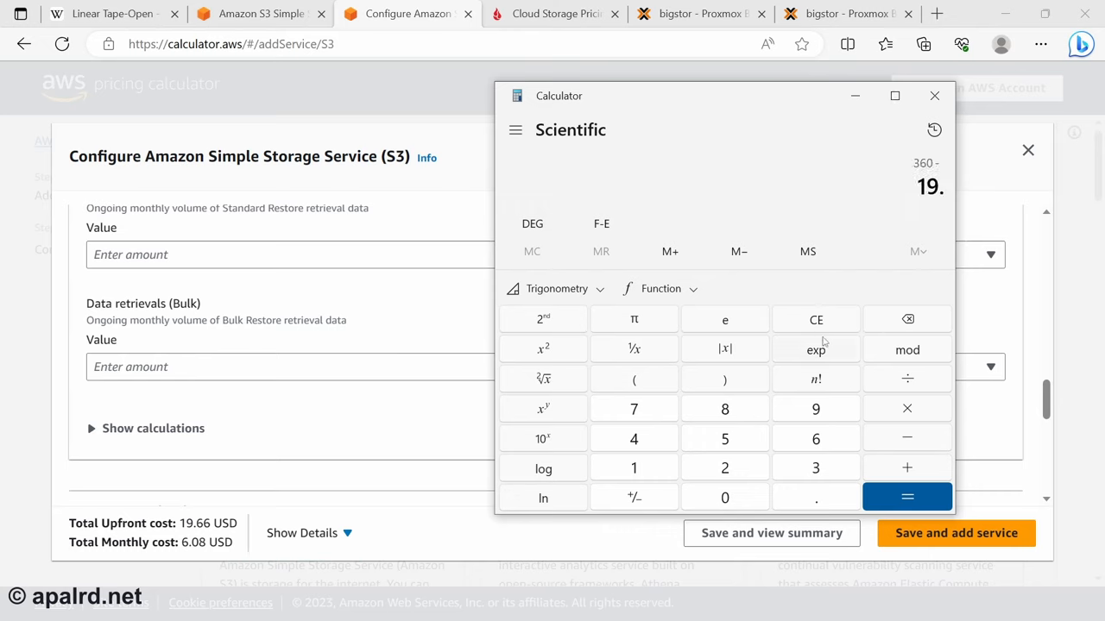
left_click(907, 496)
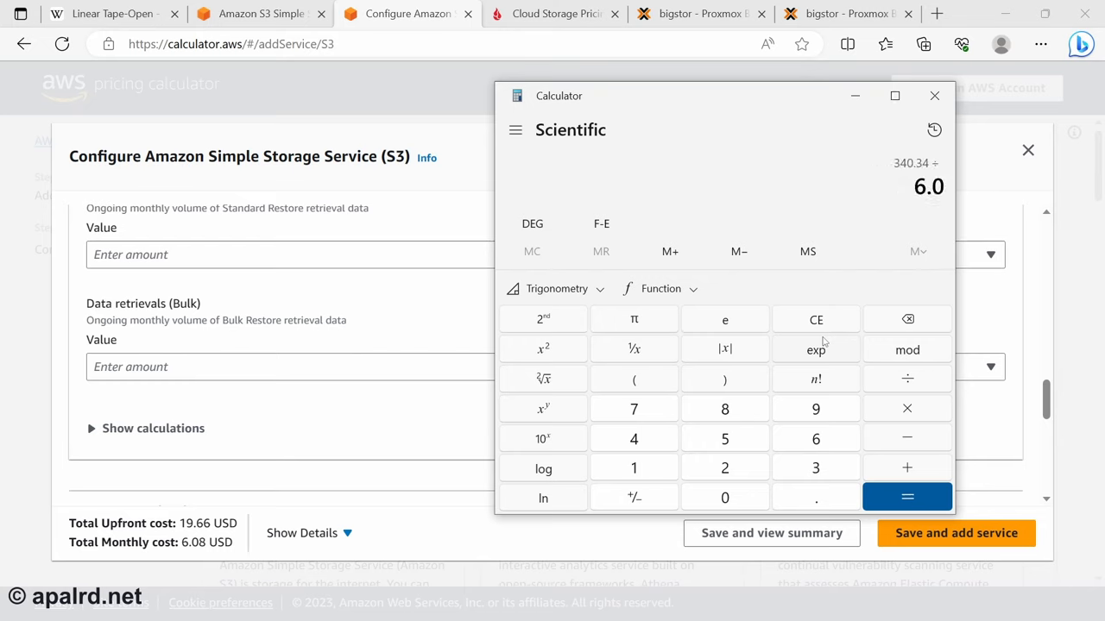
left_click(907, 496)
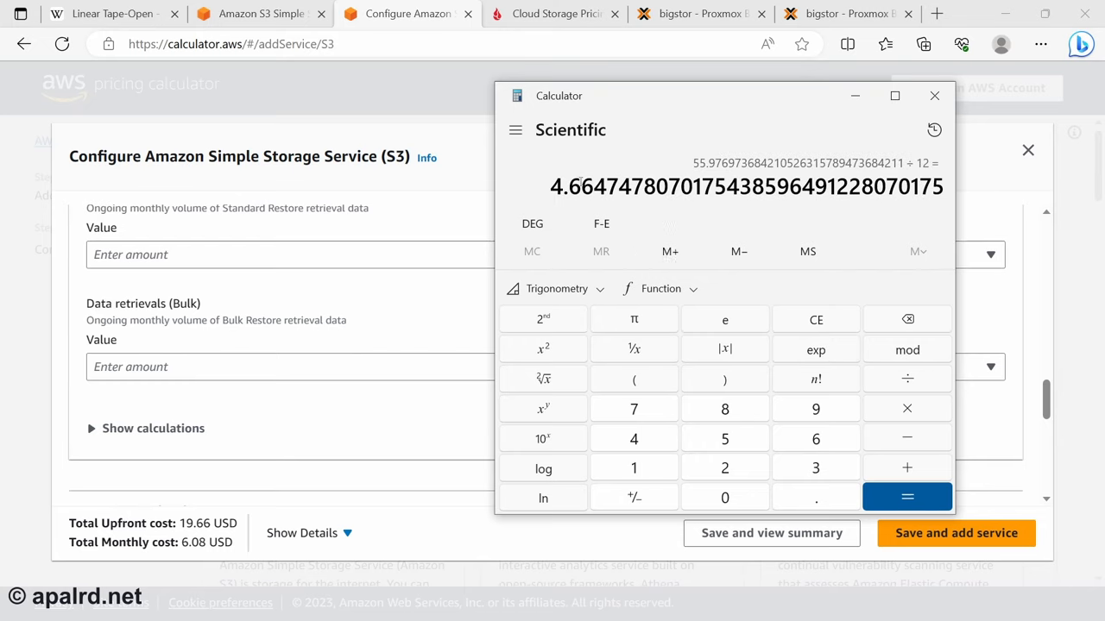
triple_click(745, 186)
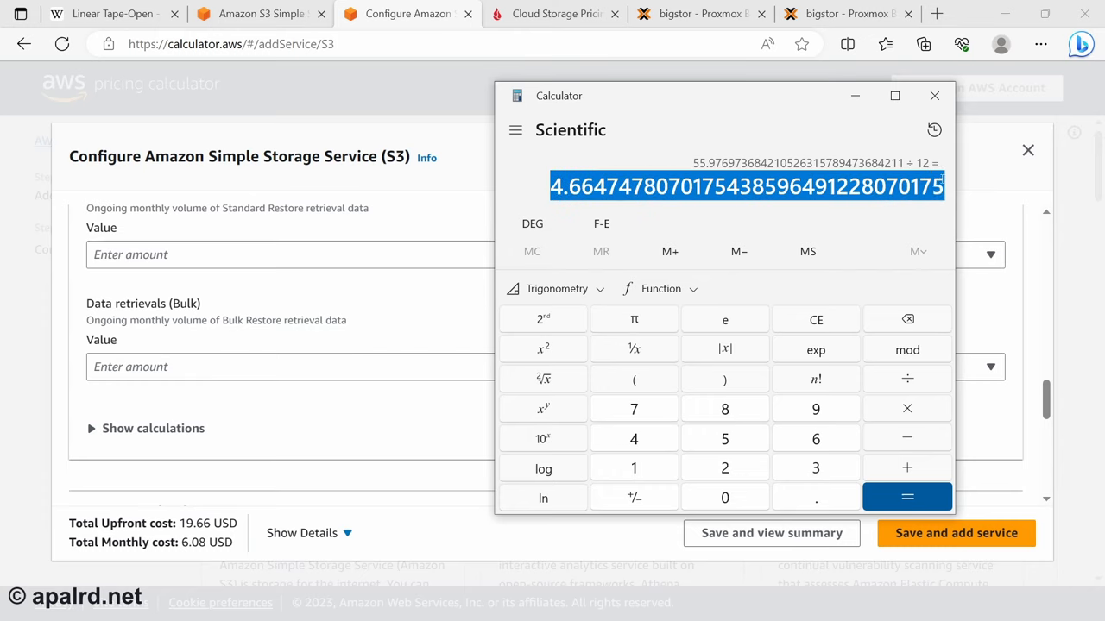